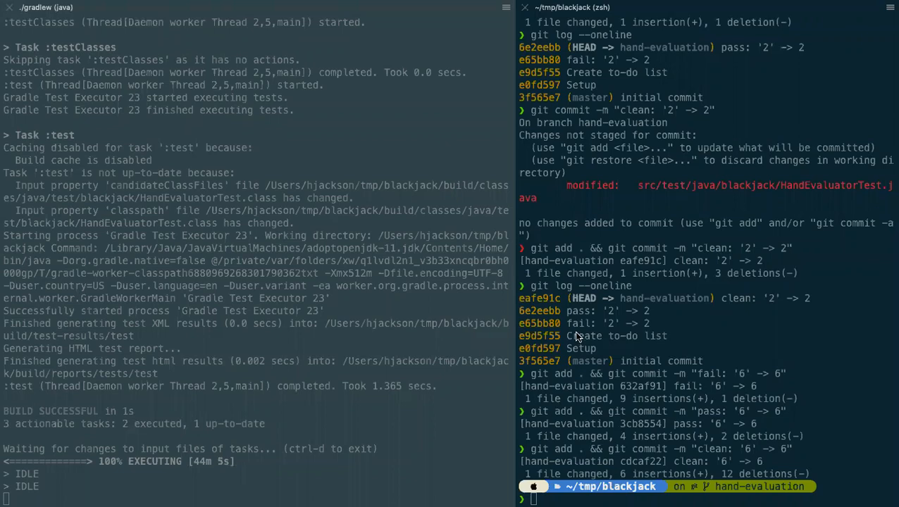
mouse_move(584, 381)
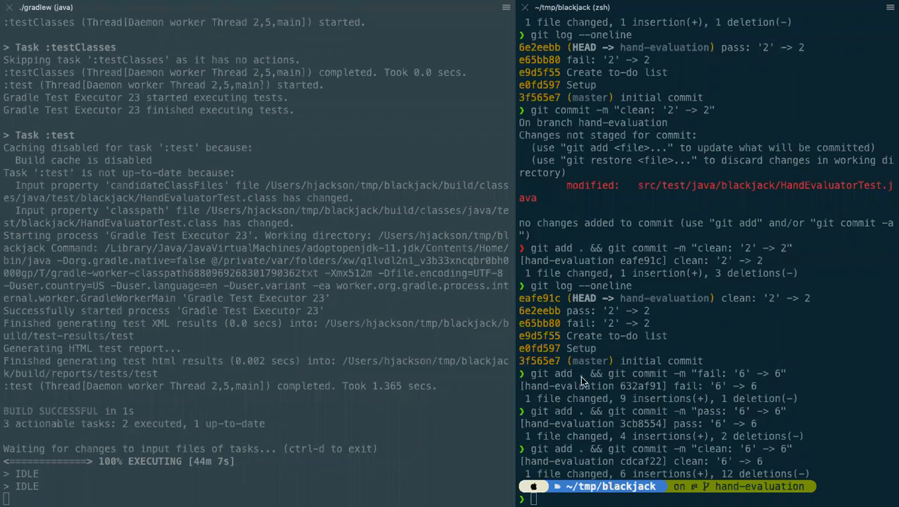
mouse_move(589, 396)
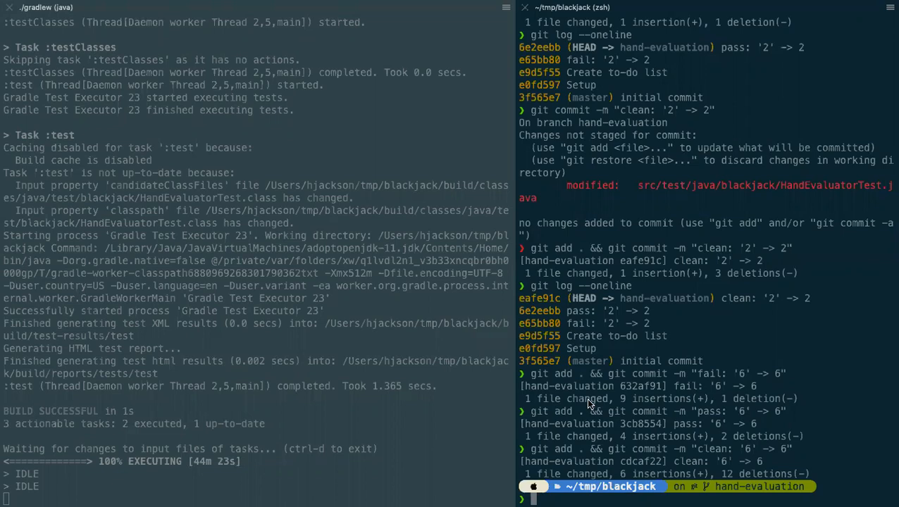
Step: Run git log --oneline in zsh to review the hand-evaluation branch commits
type("git log --oneline")
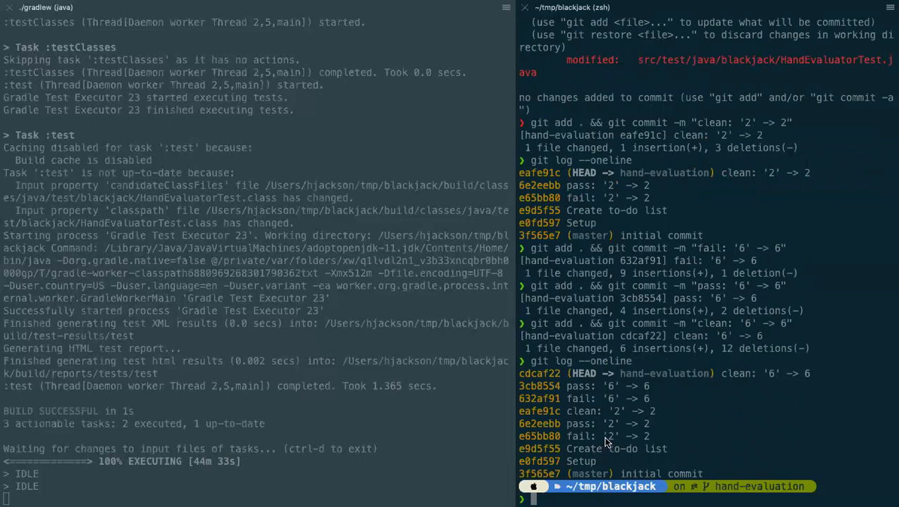
mouse_move(626, 418)
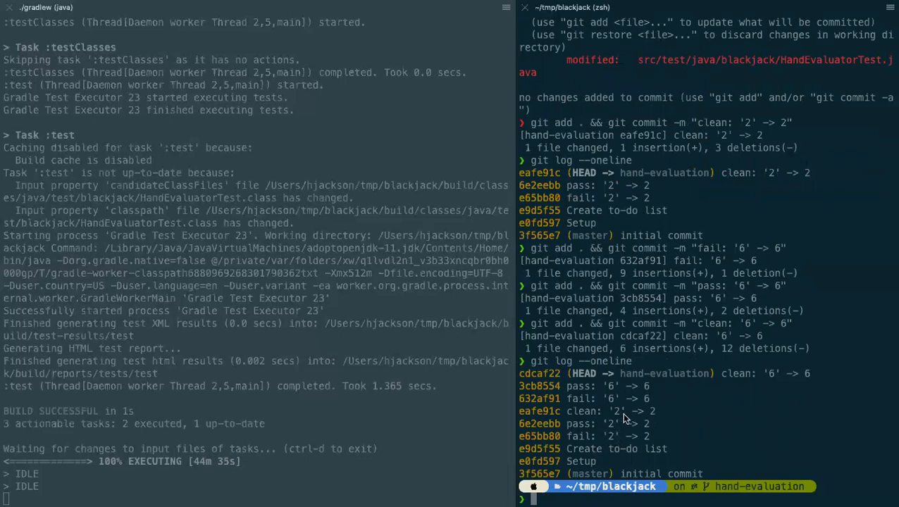
mouse_move(772, 377)
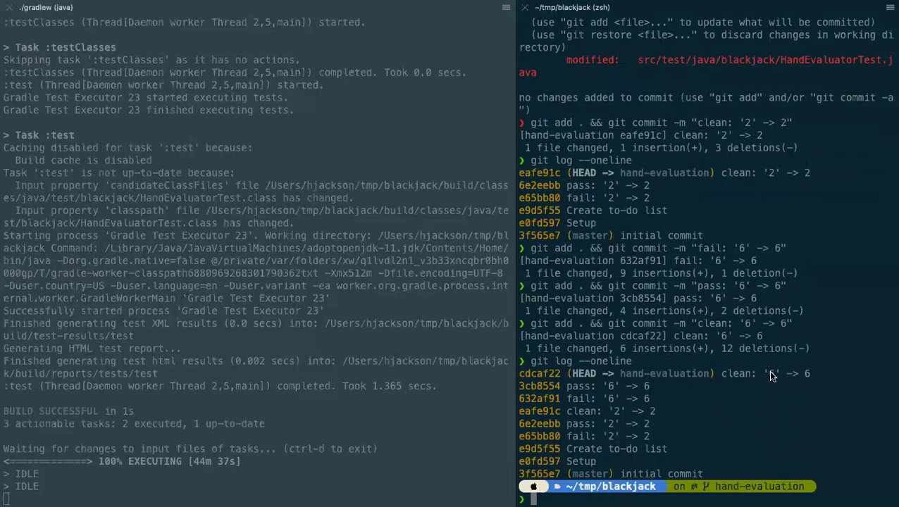
mouse_move(781, 379)
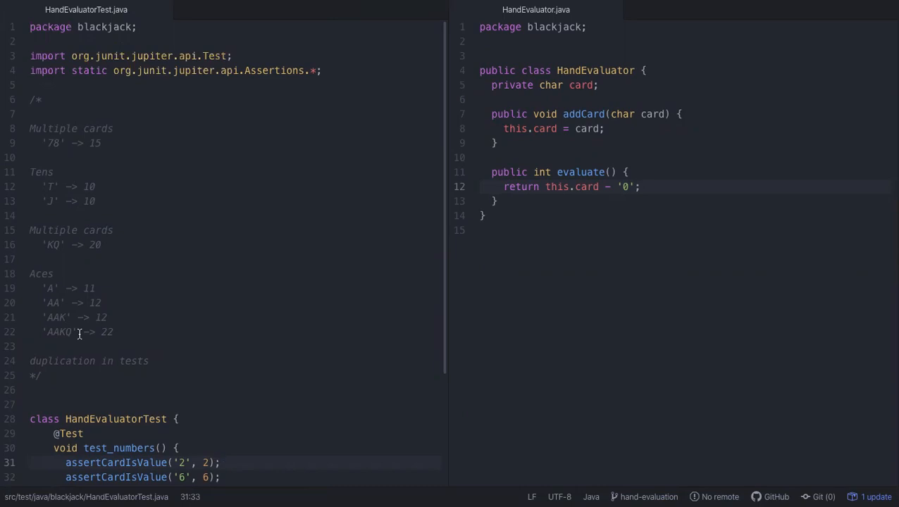
Step: Scroll HandEvaluatorTest.java down to the 'duplication in tests' line in the to-do comment
scroll("down", 3)
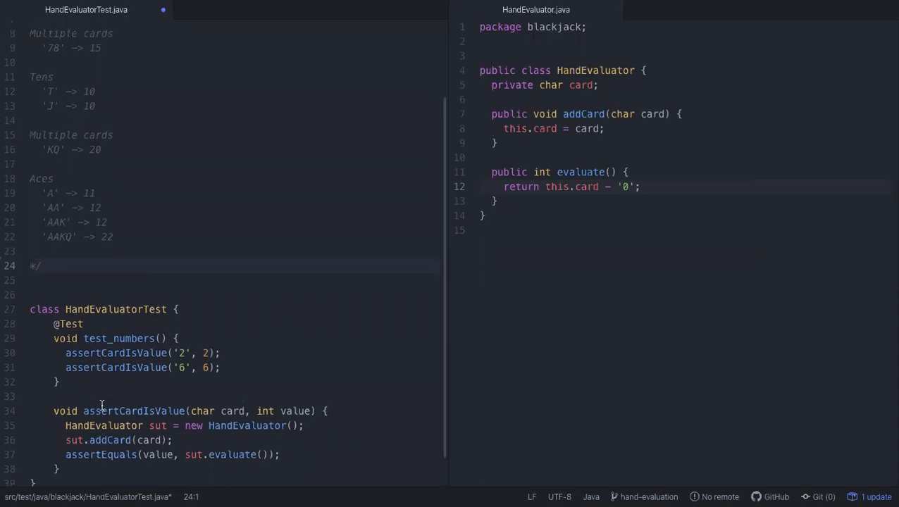
scroll("down", 3)
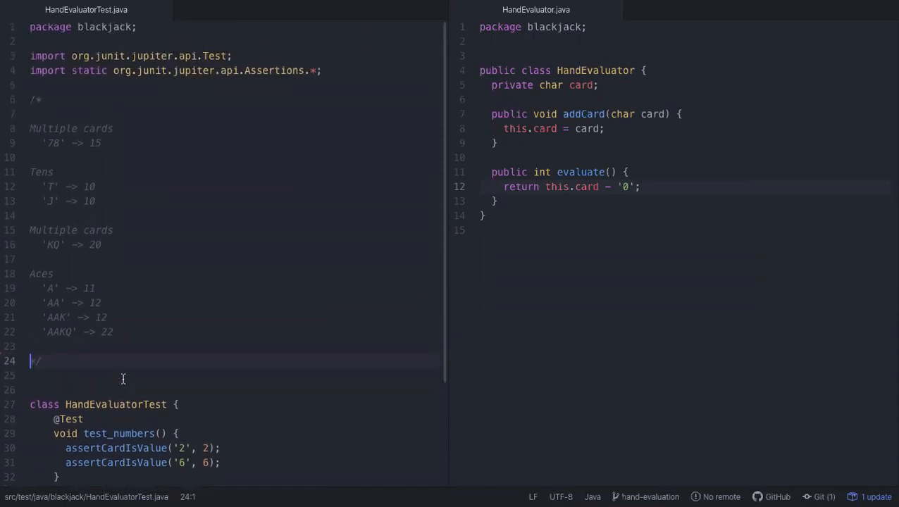
mouse_move(103, 220)
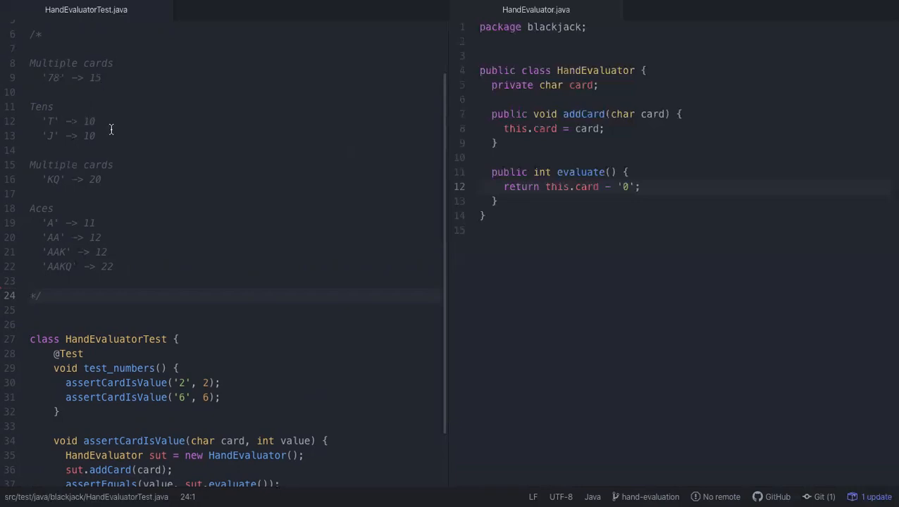
Step: Place the cursor at the end of the Tens heading in the to-do comment
left_click(92, 106)
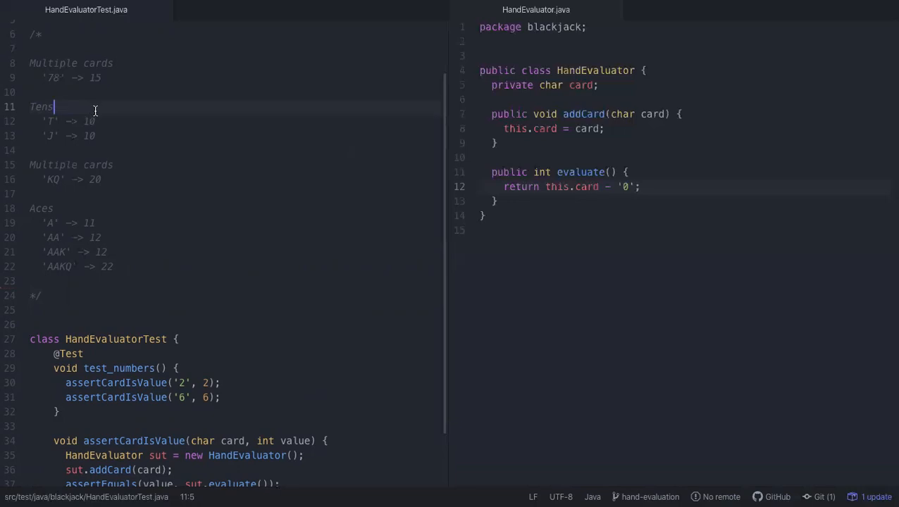
left_click(96, 78)
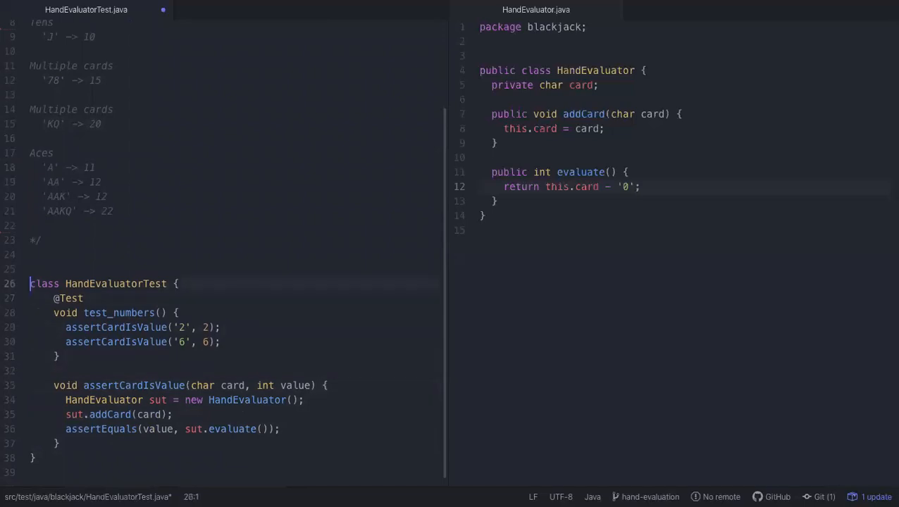
type("'T' -> 10")
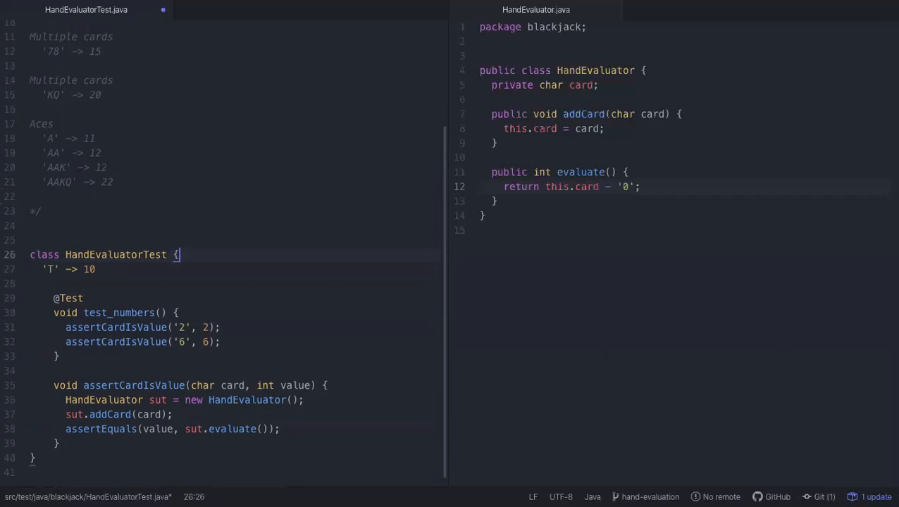
key("ctrl+/")
type("@")
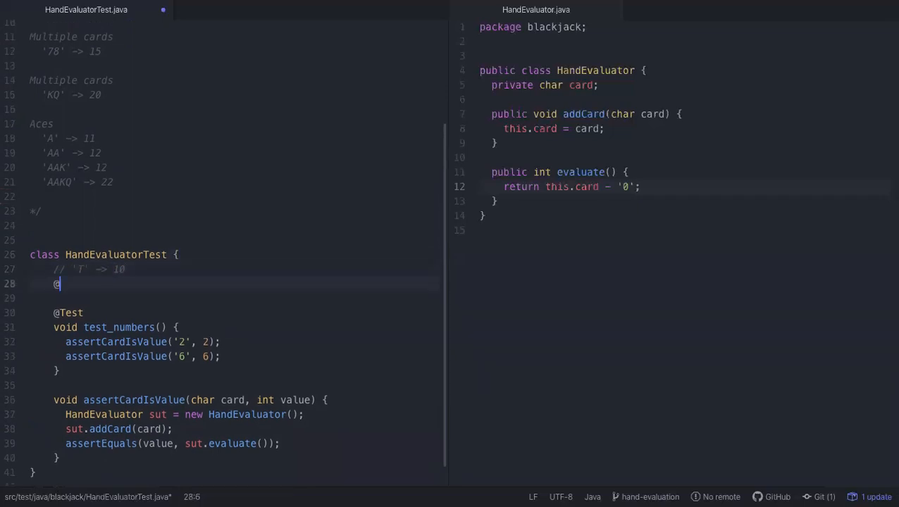
type("Test")
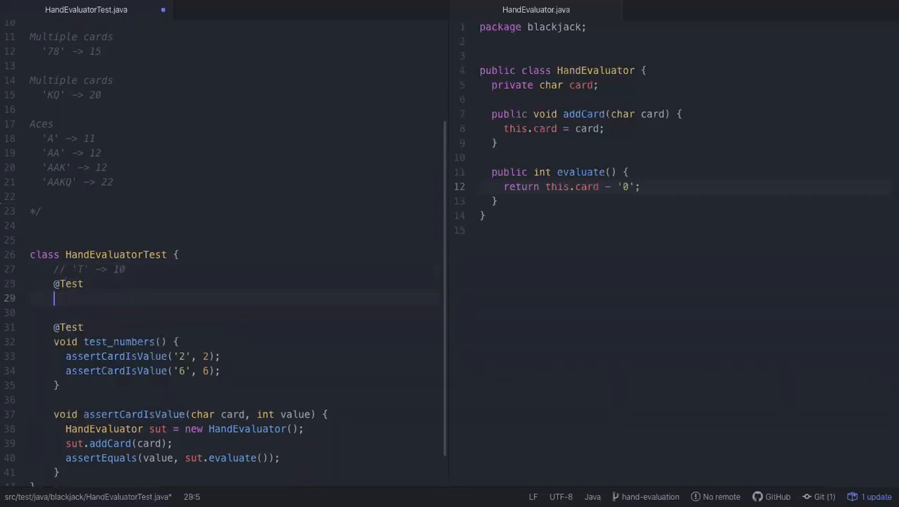
type("void test_")
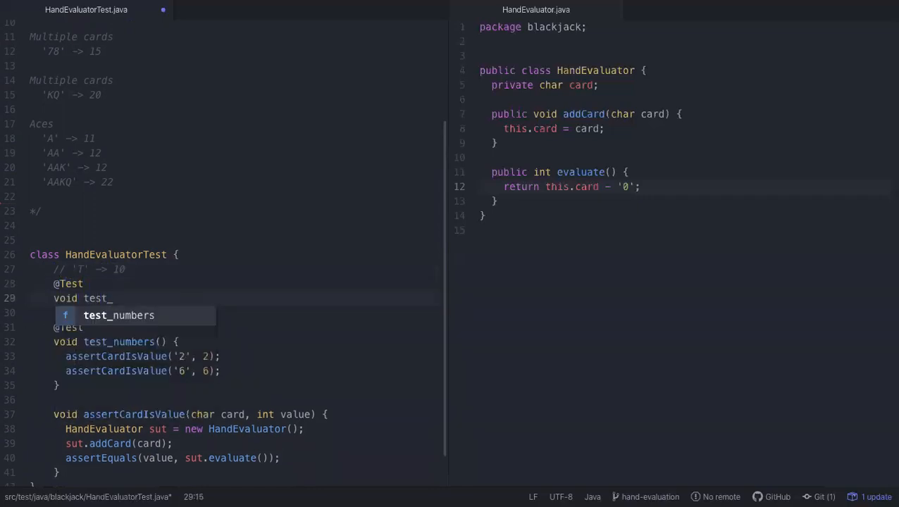
type("T")
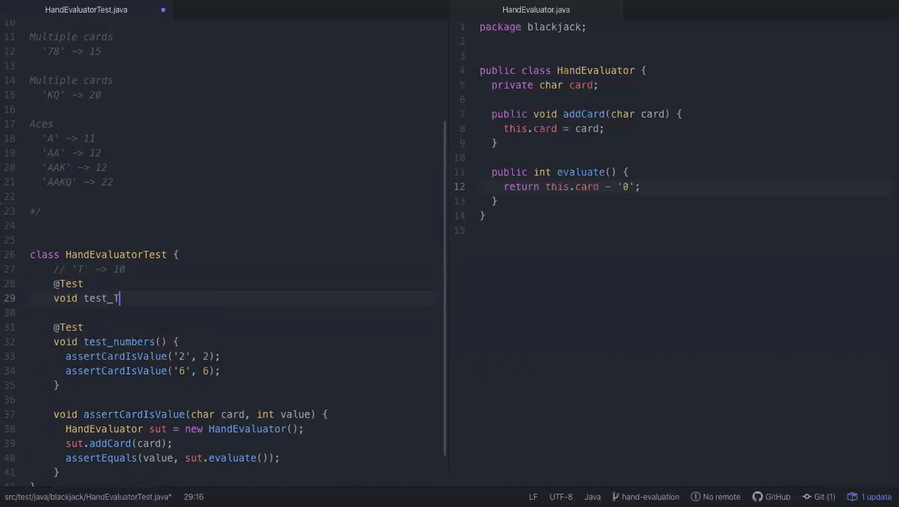
type("is_")
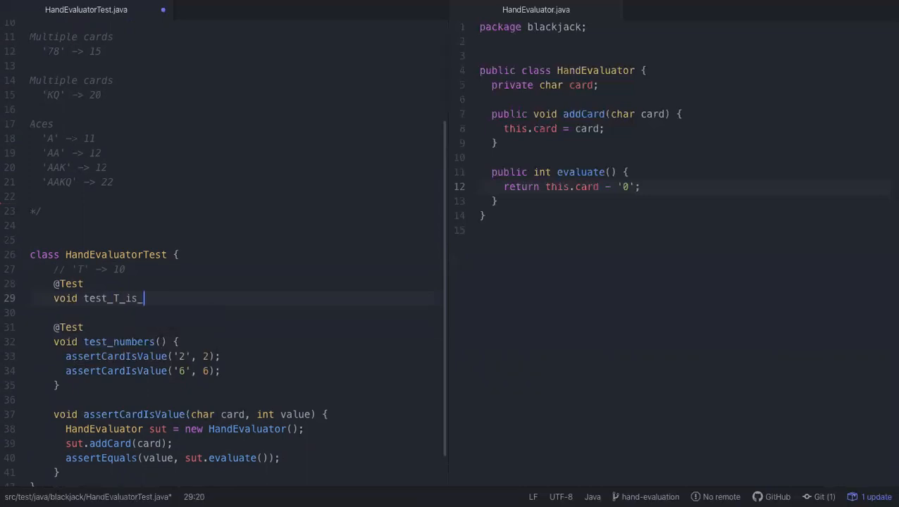
type("10() {")
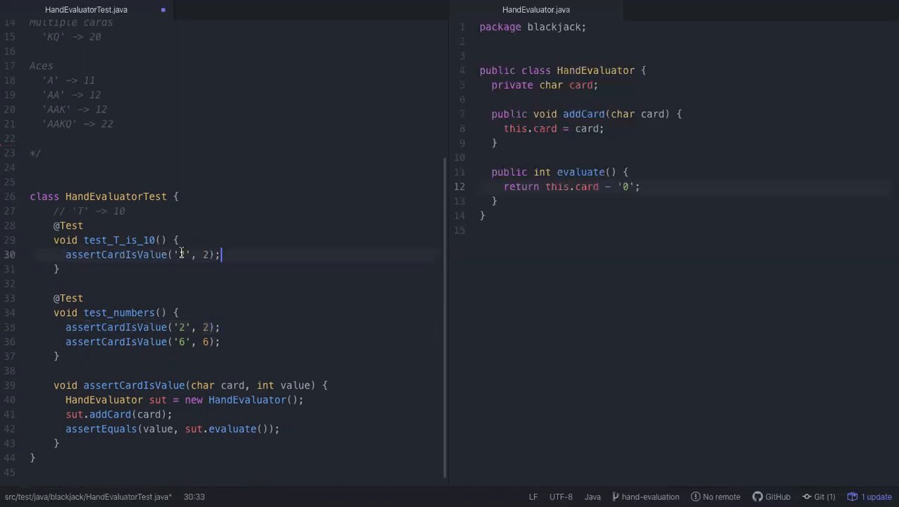
type("T")
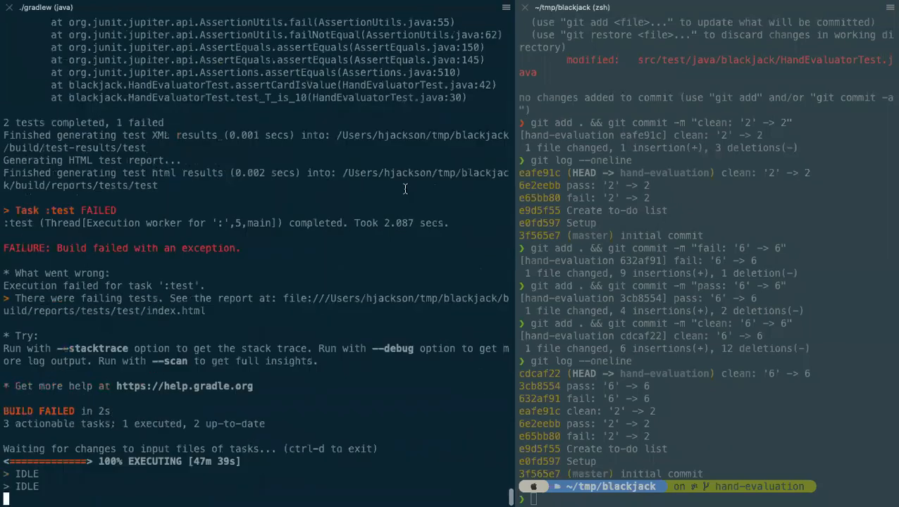
mouse_move(382, 304)
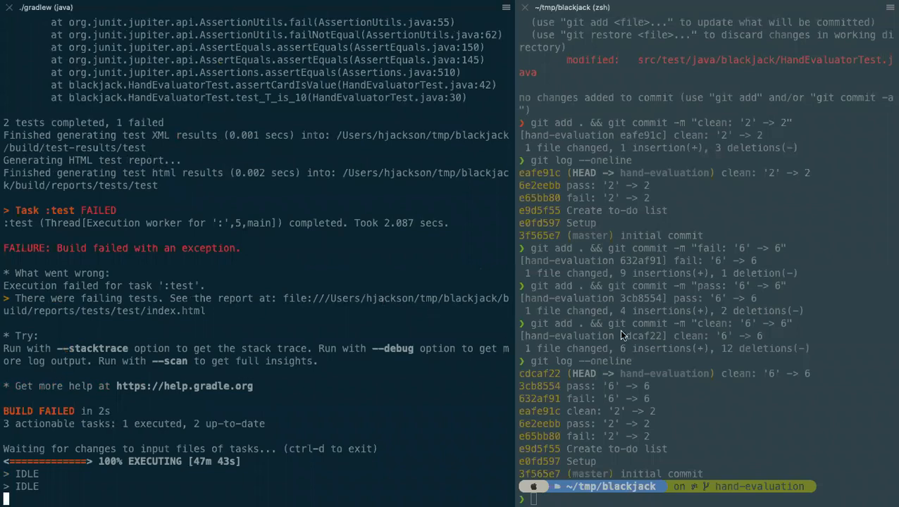
Step: Recall the git add/commit command to commit the failing 'T' -> 10 test
type("git add . && git commit -m \"clean: '6' -> 6\"")
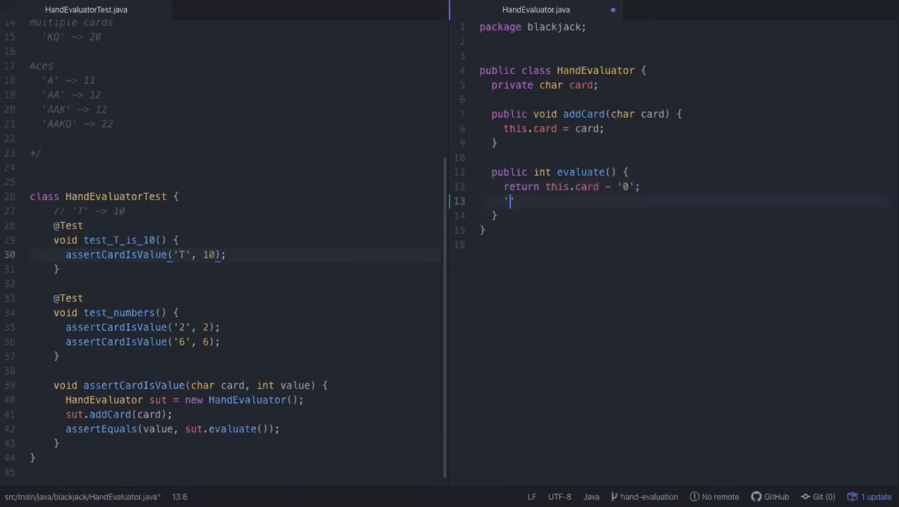
type("01")
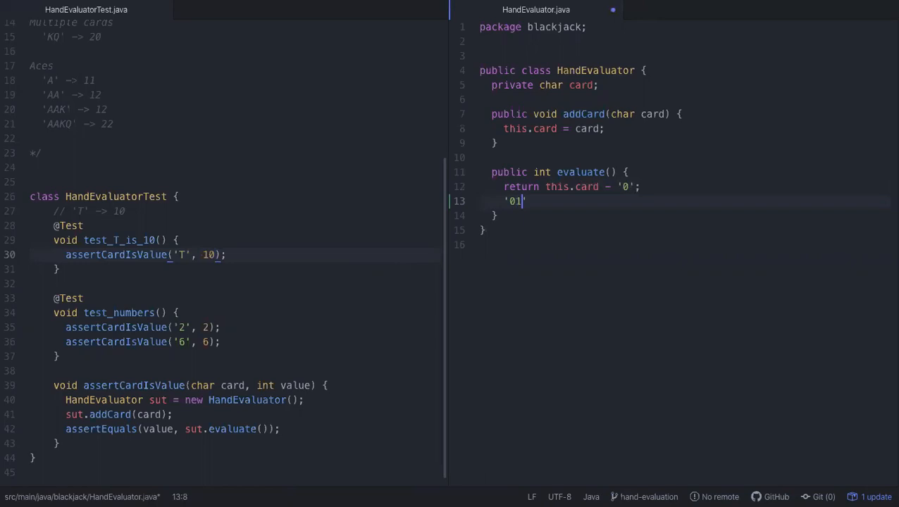
type("123456")
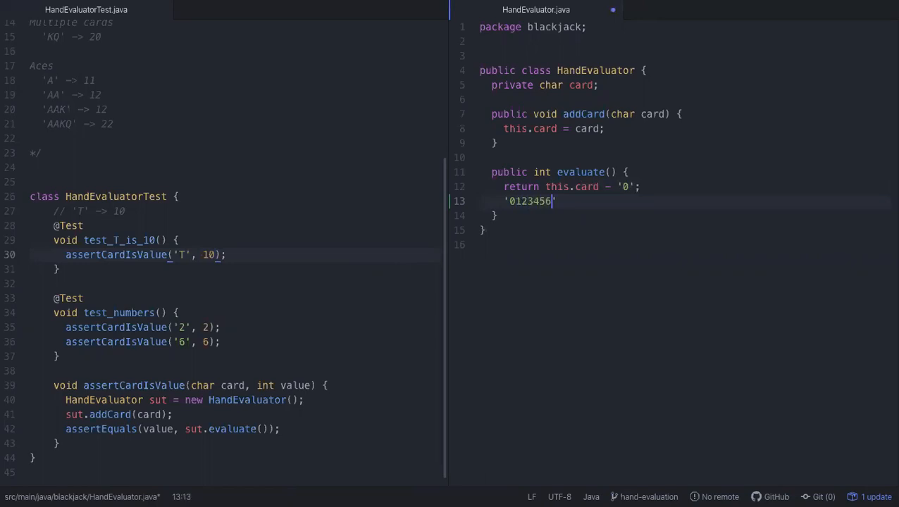
type("789")
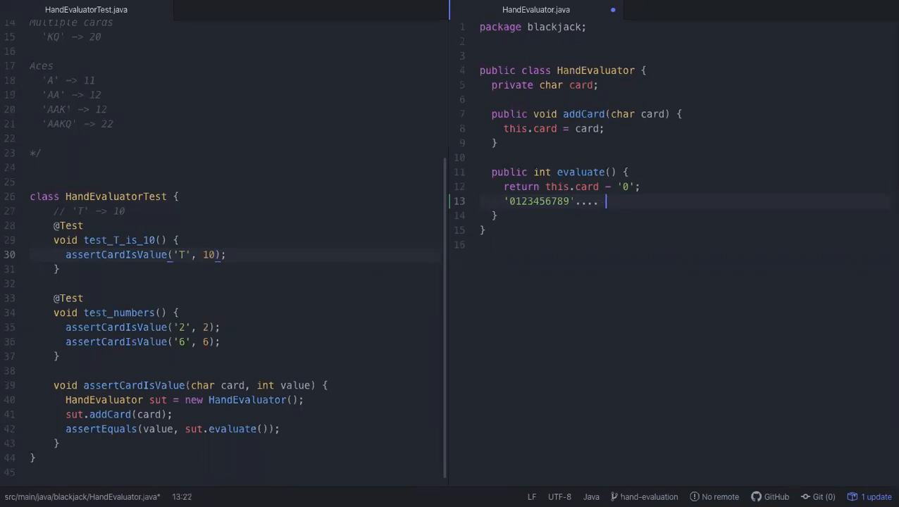
type("'T")
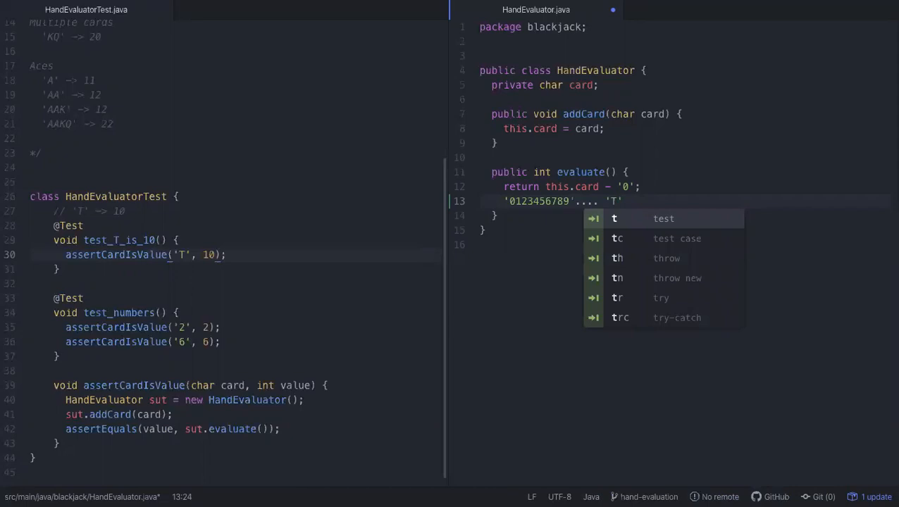
key("Escape")
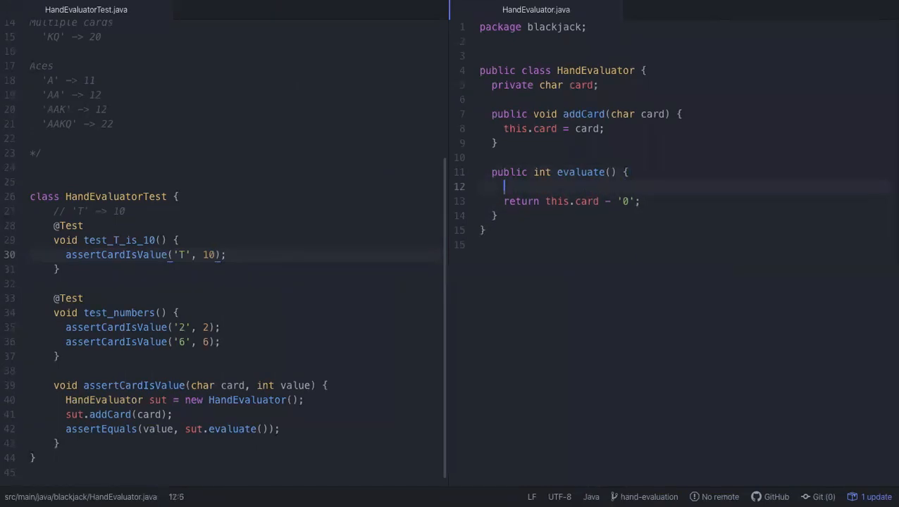
Step: Add if (card == 'T') return 10; to HandEvaluator.evaluate
type("if")
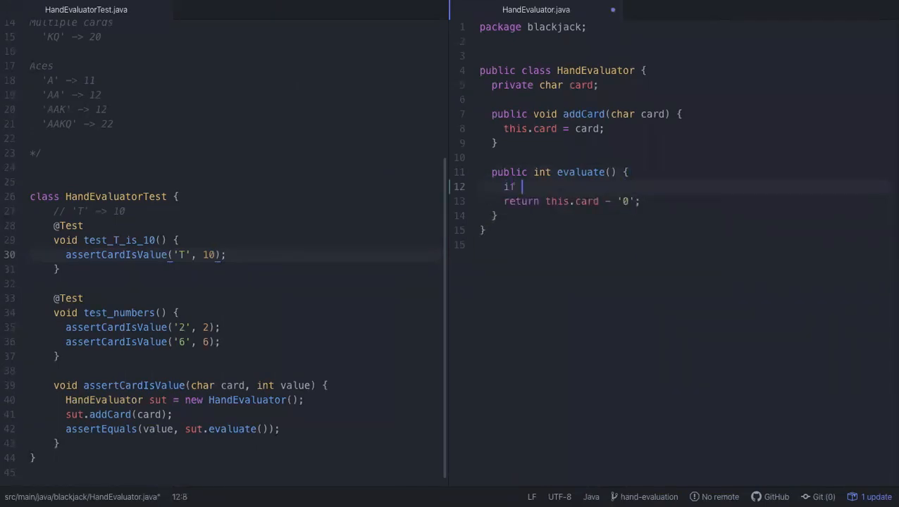
type("(card)")
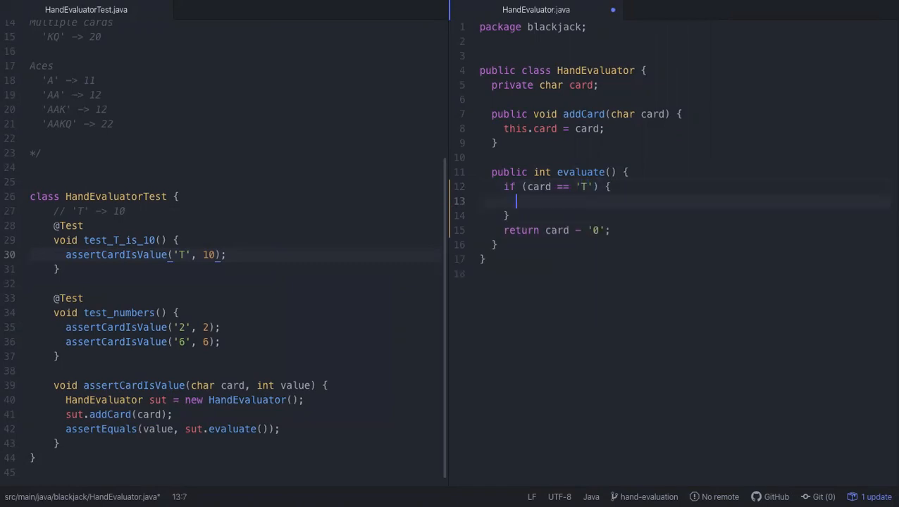
type("return 10")
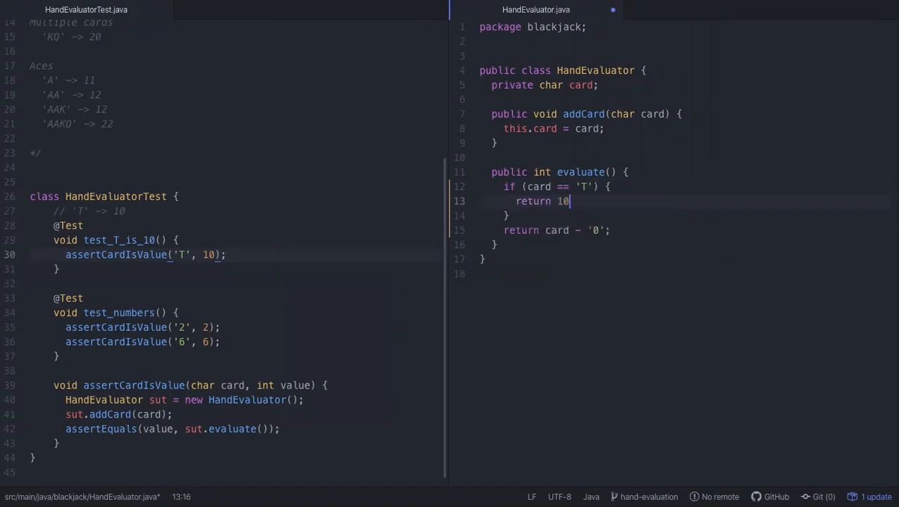
type(";")
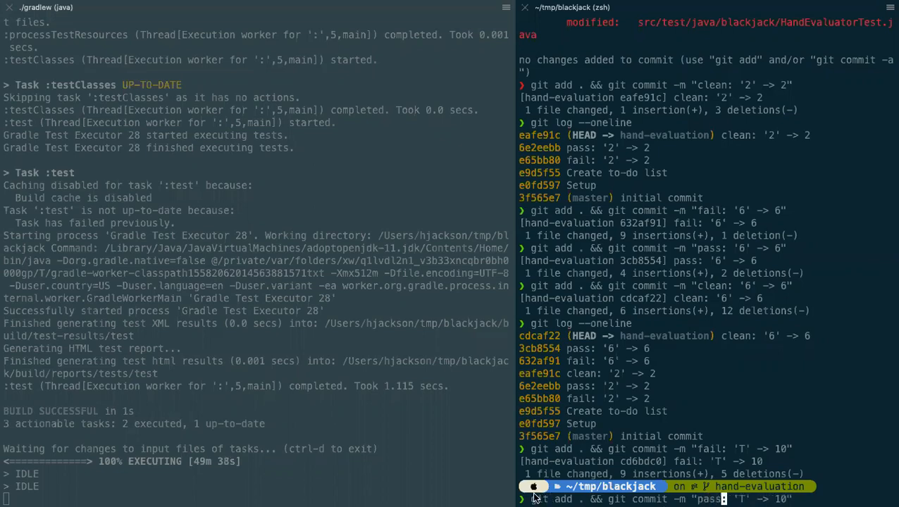
mouse_move(635, 498)
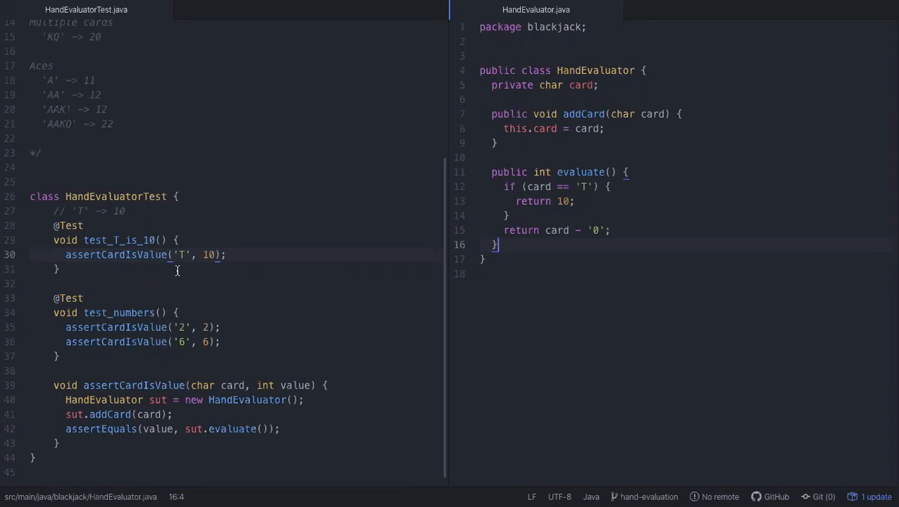
mouse_move(207, 321)
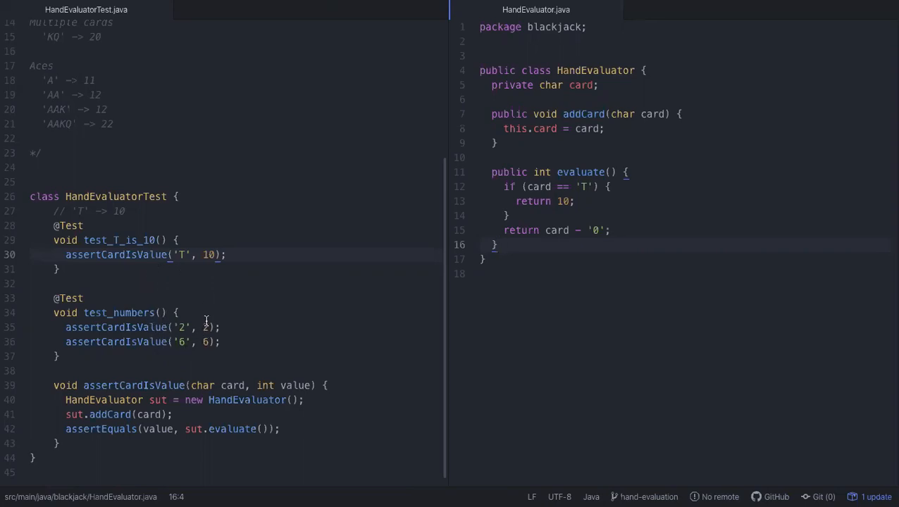
Step: Start a new line at the end of the to-do comment in HandEvaluatorTest.java
left_click(136, 138)
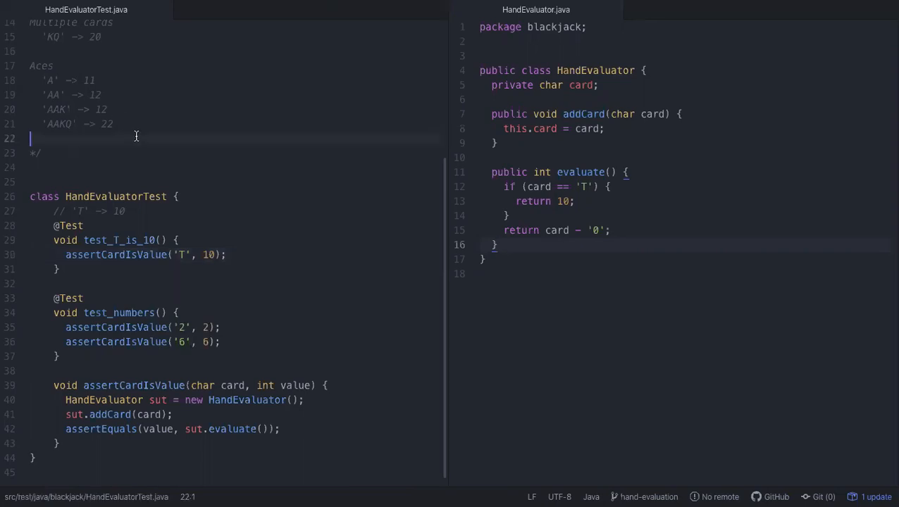
type("public")
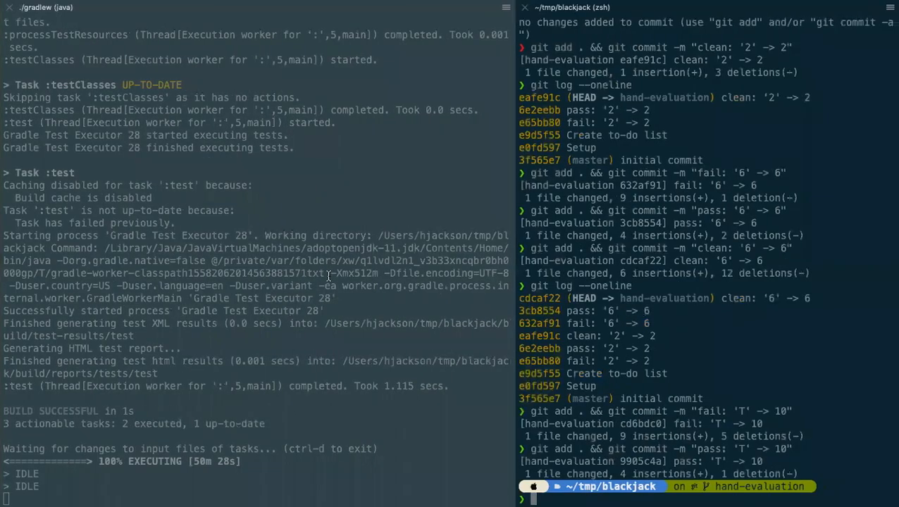
mouse_move(640, 312)
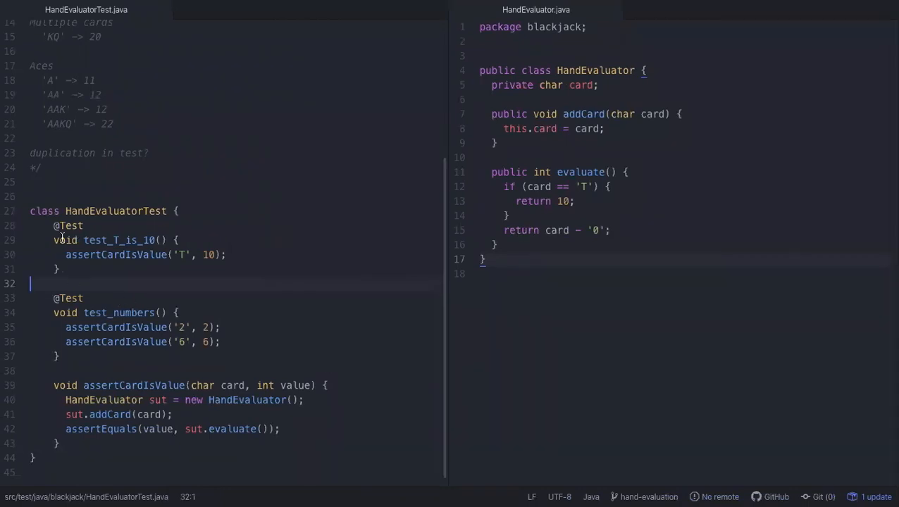
type("// 'T' -> 10")
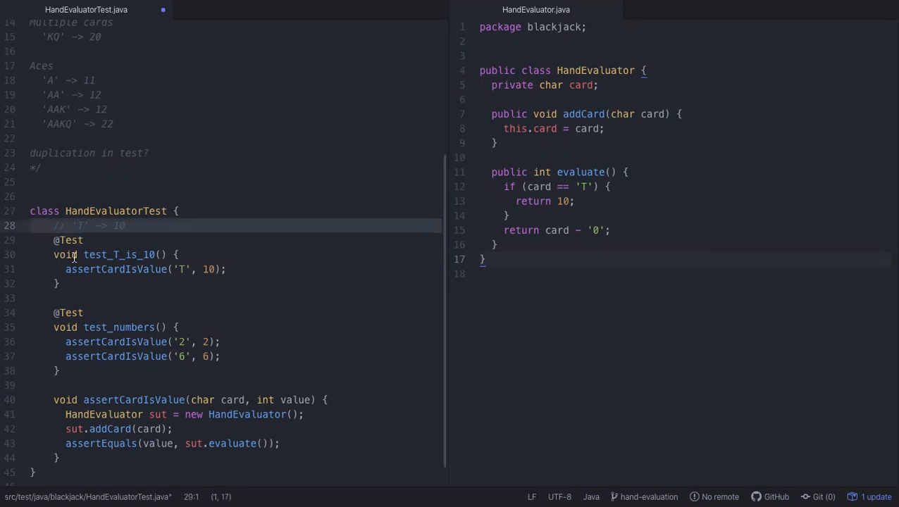